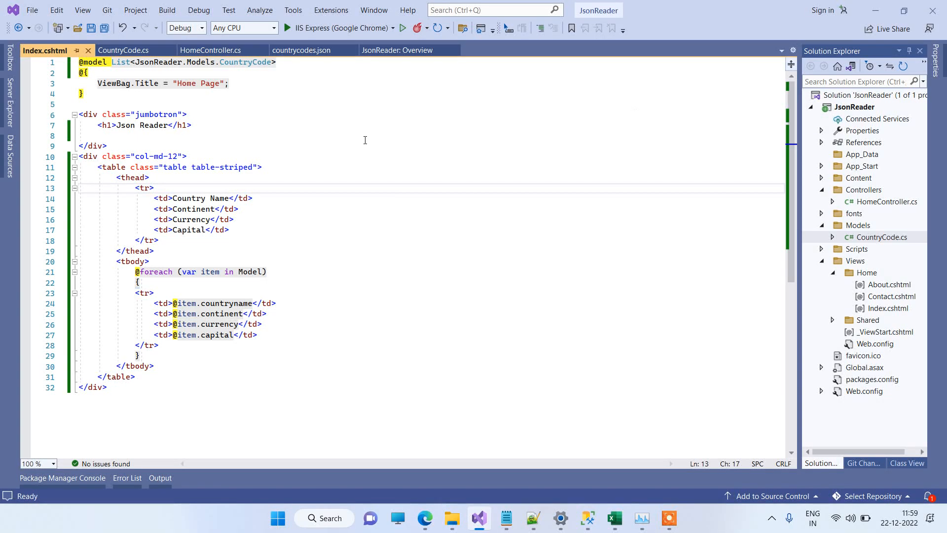
pyautogui.moveTo(696, 128)
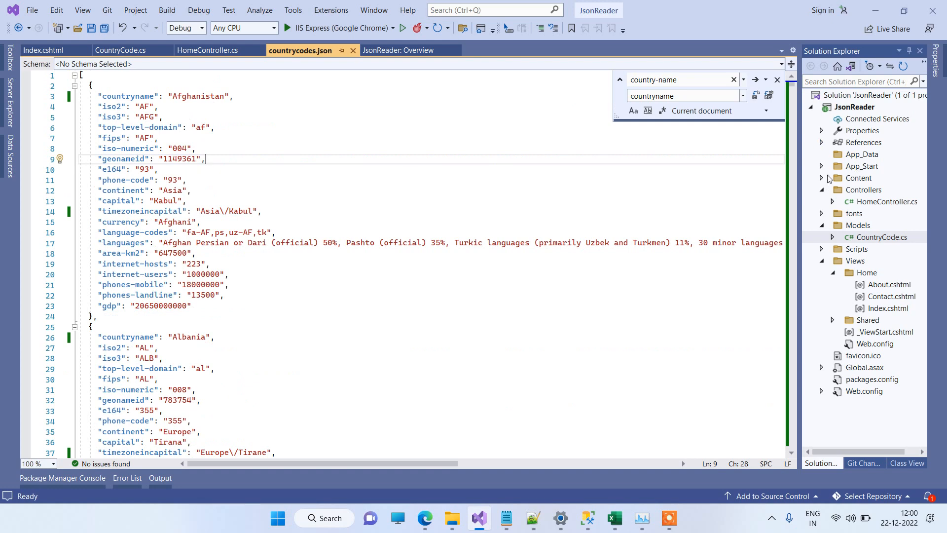
# Step: Expand the Content folder in Solution Explorer and locate countrycodes.json
pyautogui.click(821, 178)
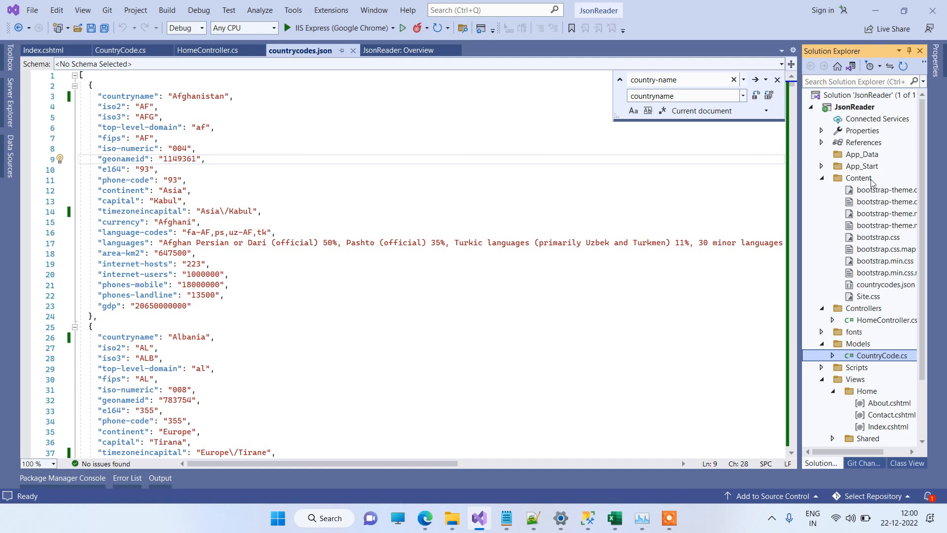
pyautogui.moveTo(878, 292)
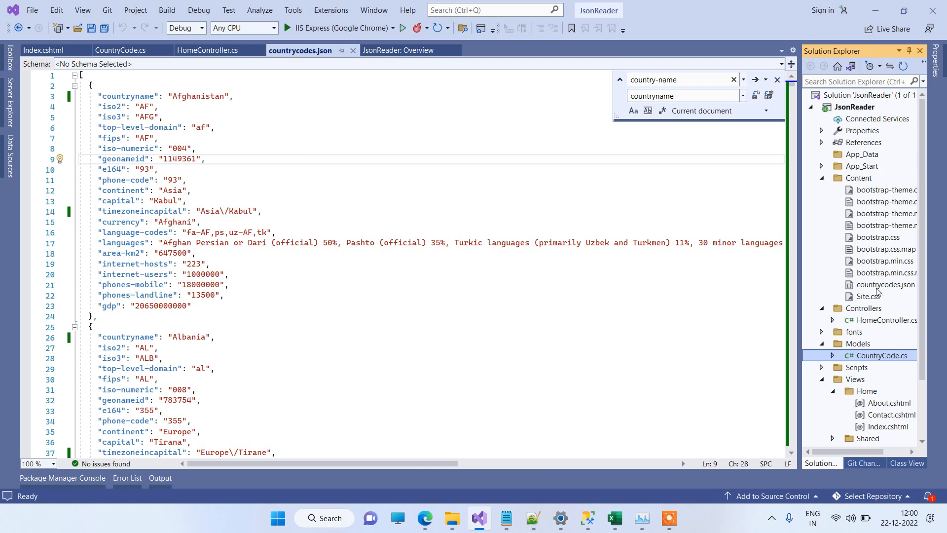
pyautogui.click(885, 284)
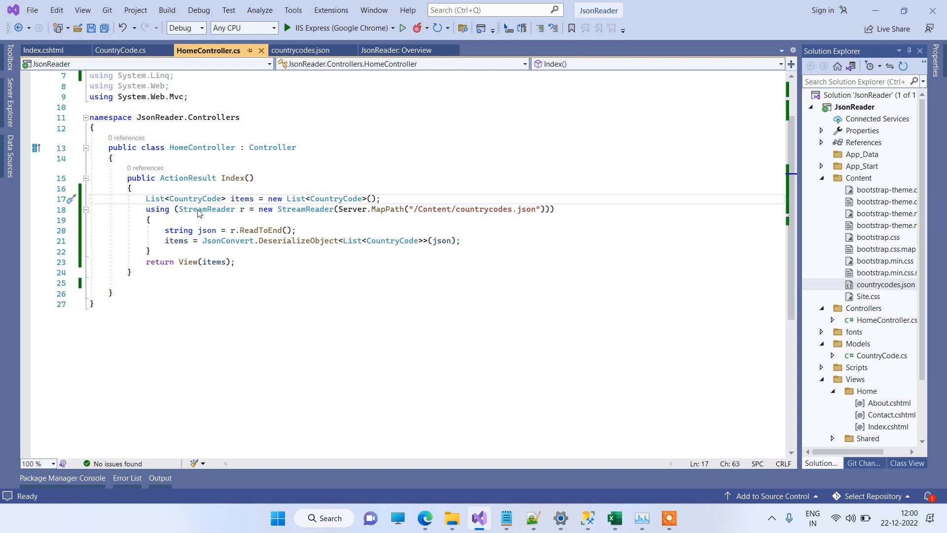
pyautogui.moveTo(145, 209); pyautogui.dragTo(288, 209)
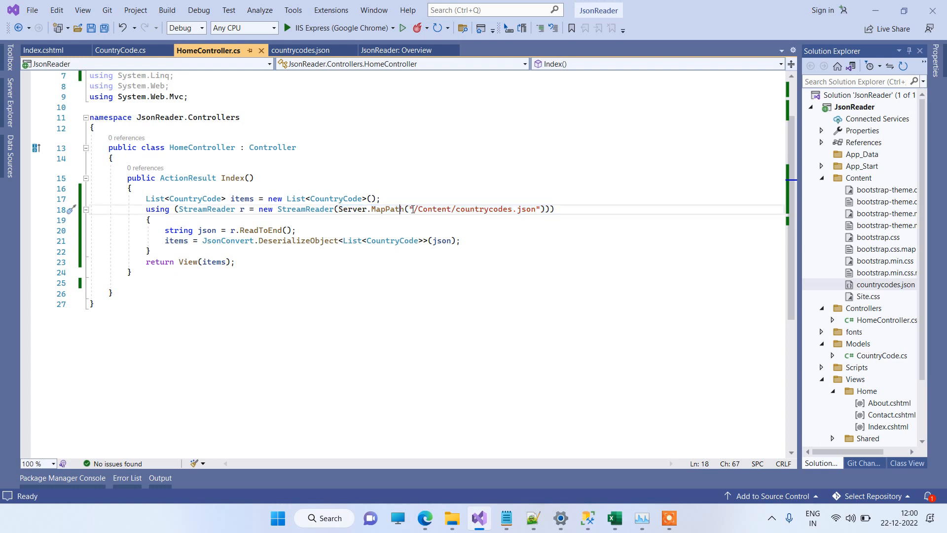
pyautogui.moveTo(387, 210)
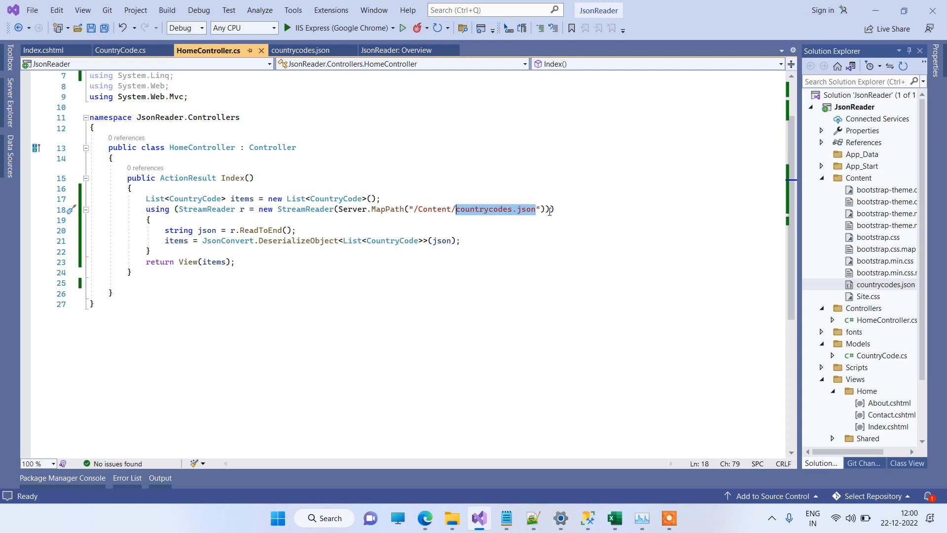
pyautogui.click(549, 209)
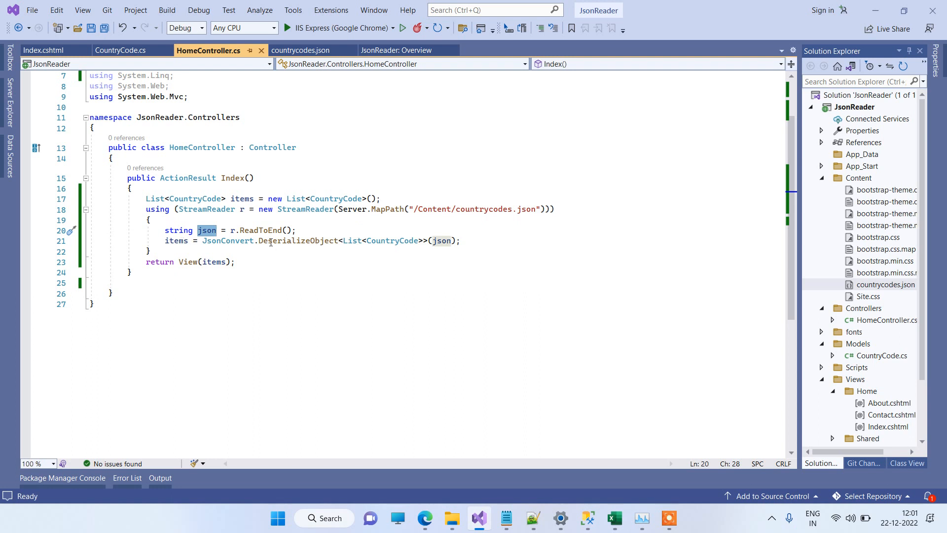
pyautogui.click(210, 220)
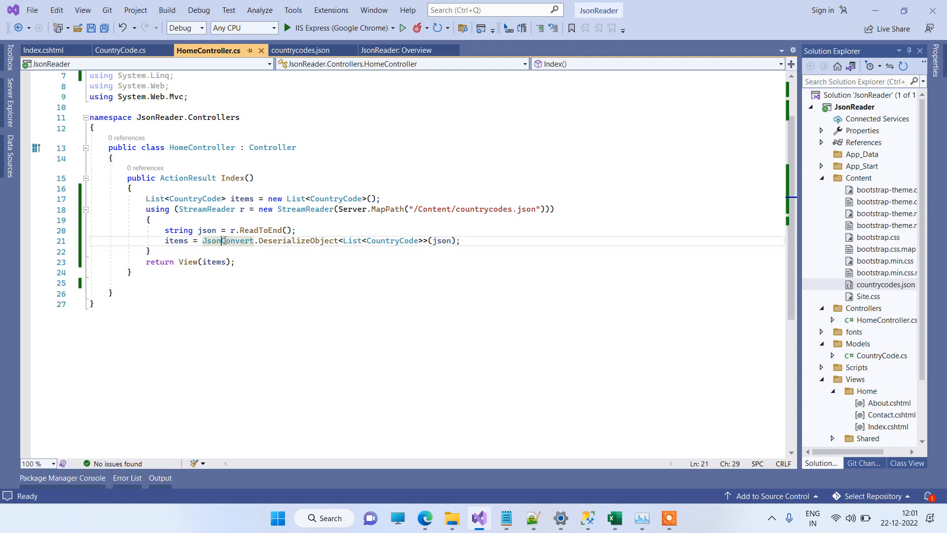
pyautogui.moveTo(228, 241)
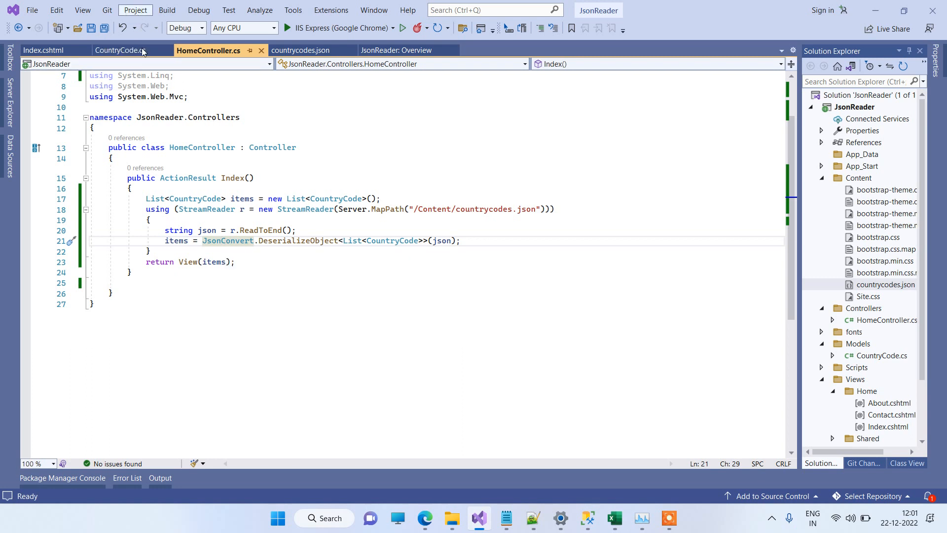
pyautogui.click(135, 10)
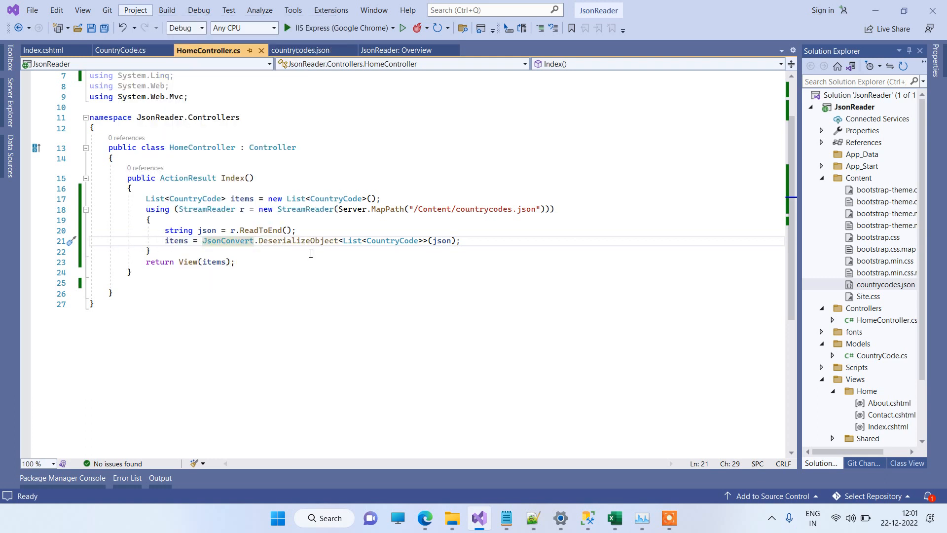
# Step: Show the installed NuGet packages and scroll to Newtonsoft.Json 12.0.2
pyautogui.click(222, 240)
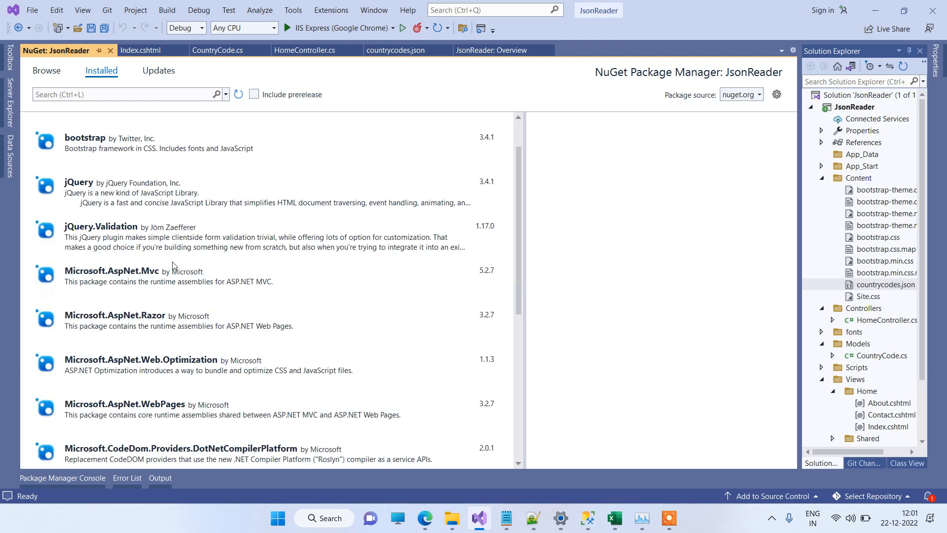
pyautogui.scroll(-3)
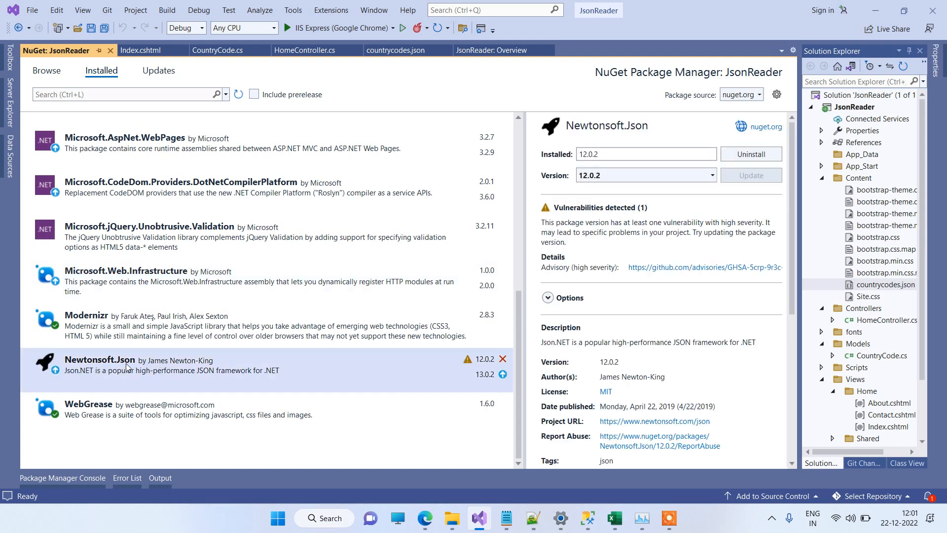
pyautogui.moveTo(171, 366)
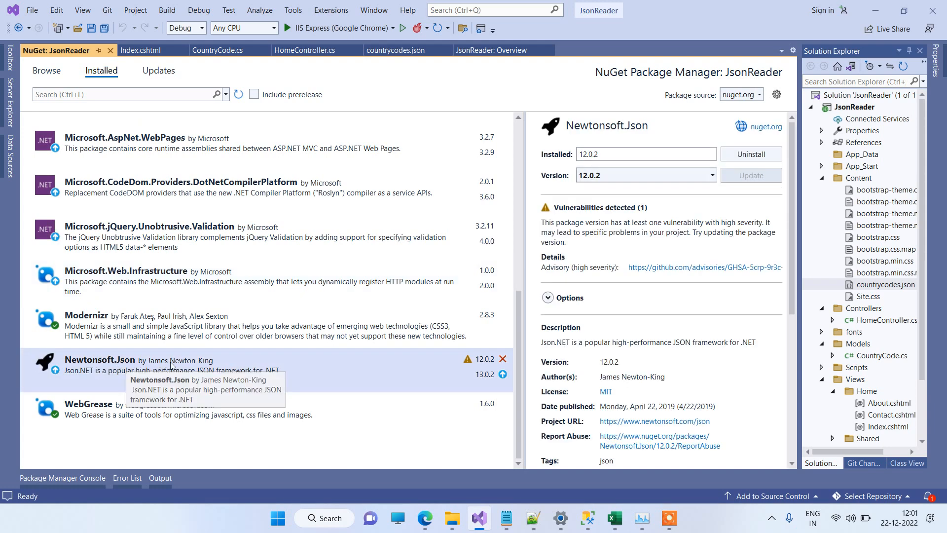
pyautogui.moveTo(294, 54)
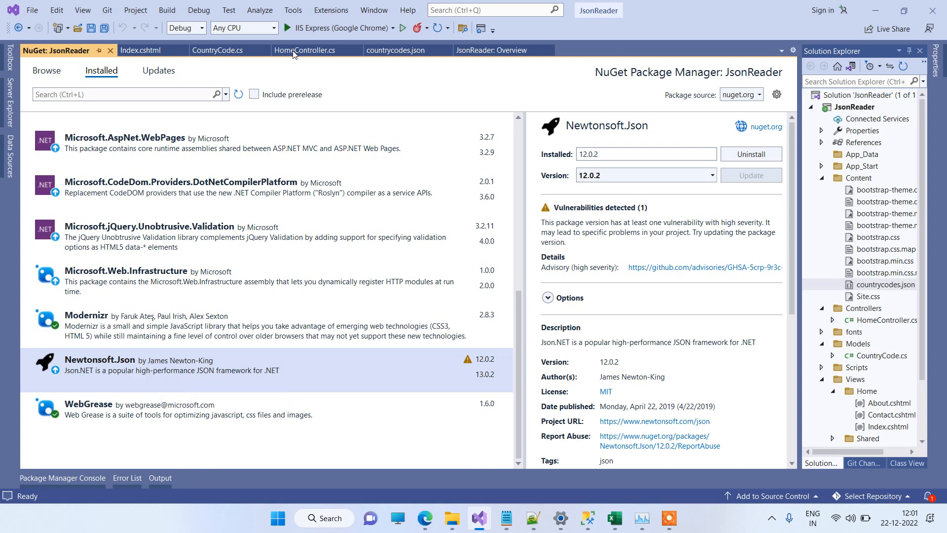
# Step: Return to HomeController.cs and highlight the CountryCode type in the DeserializeObject call
pyautogui.click(305, 51)
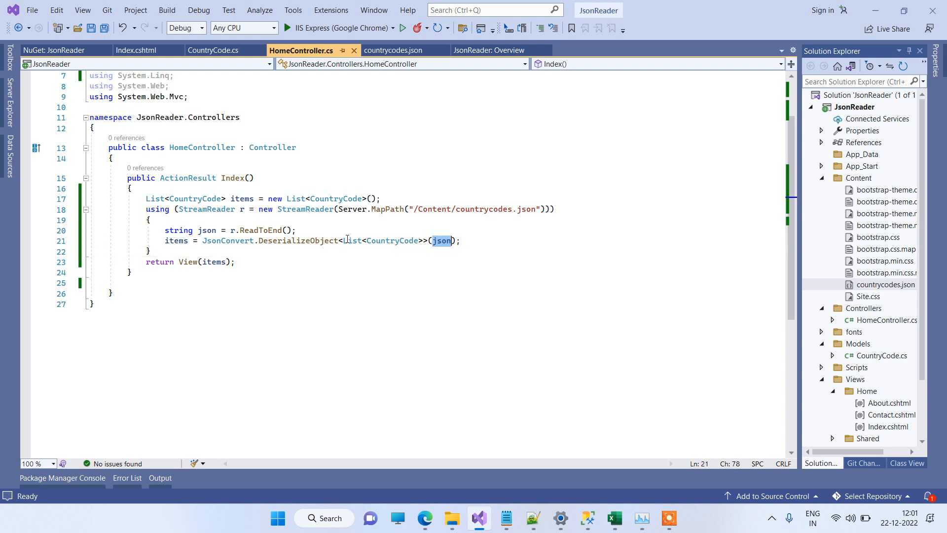
pyautogui.doubleClick(391, 241)
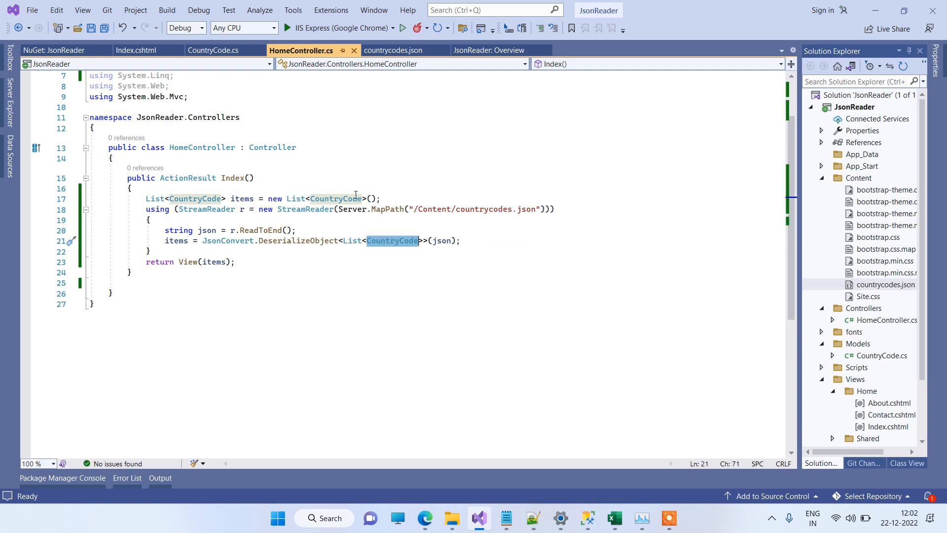
pyautogui.moveTo(474, 213)
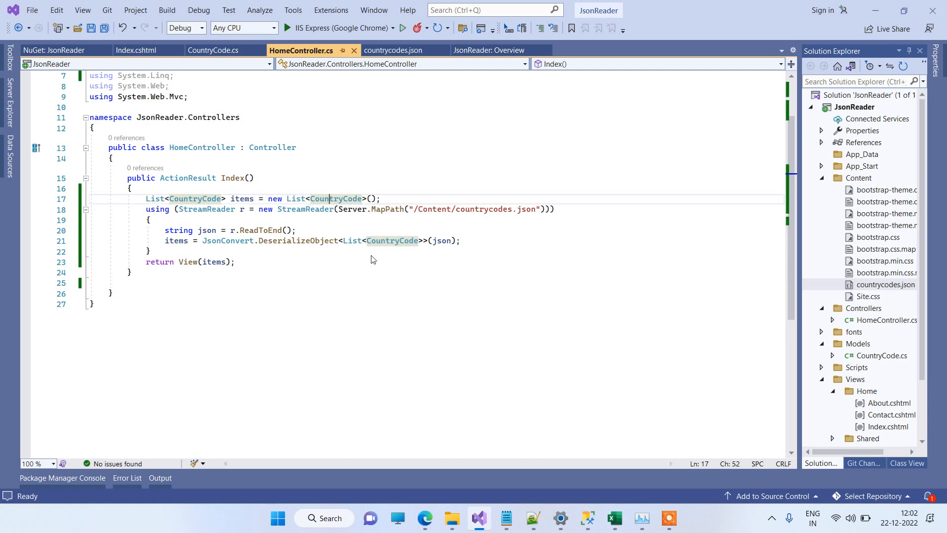
pyautogui.moveTo(440, 257)
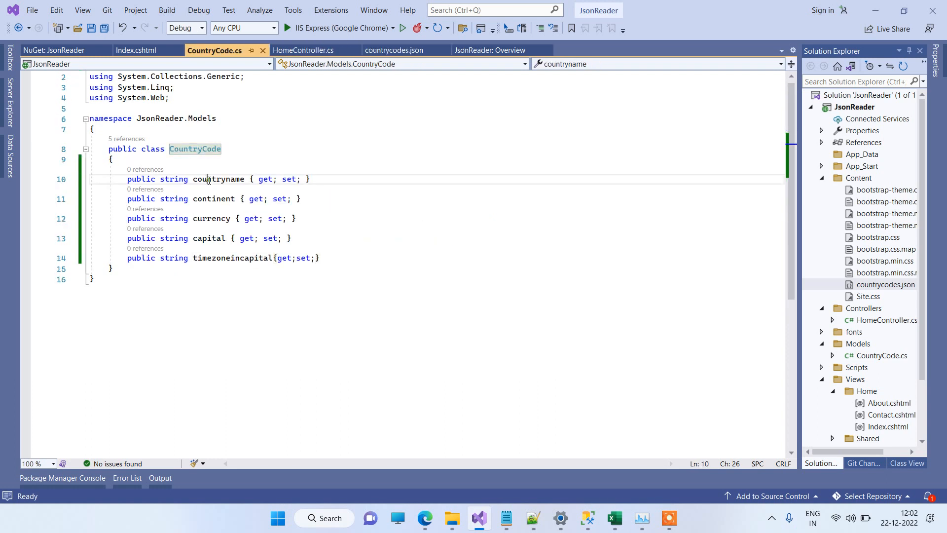
# Step: Match the model's countryname property to JSON keys such as currency and internet-hosts
pyautogui.doubleClick(214, 199)
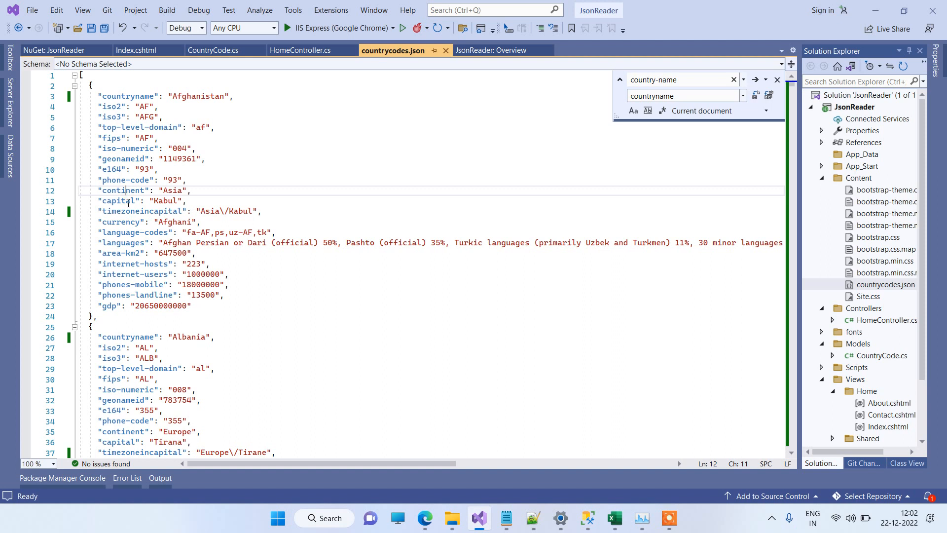
pyautogui.click(124, 211)
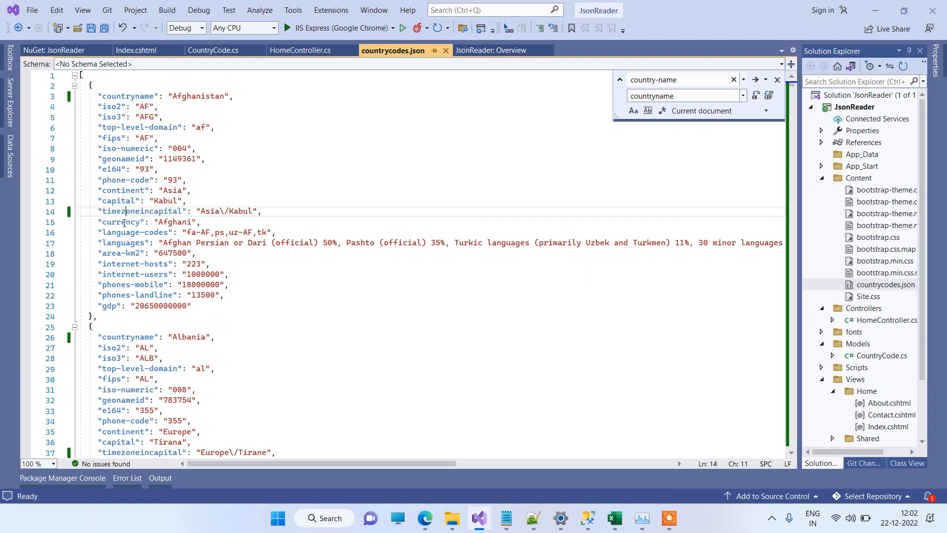
pyautogui.doubleClick(120, 222)
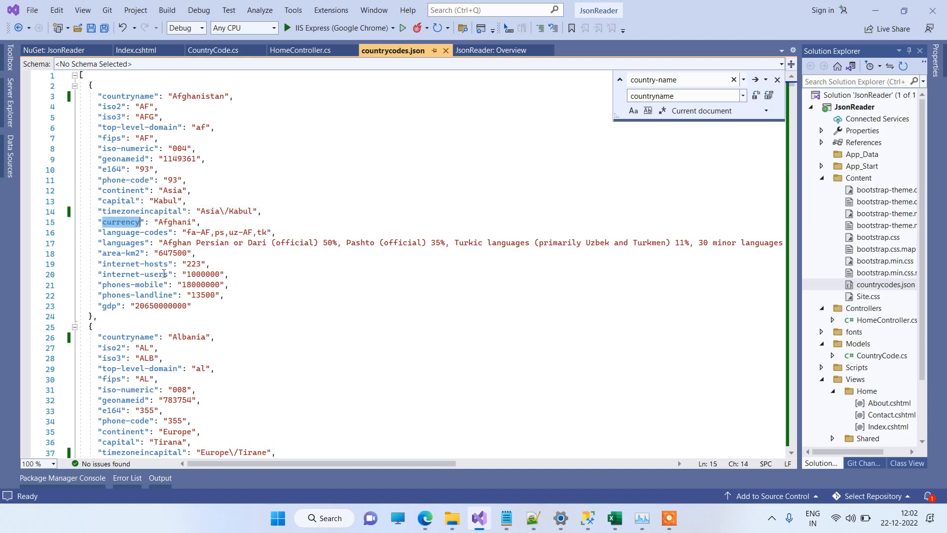
pyautogui.doubleClick(135, 264)
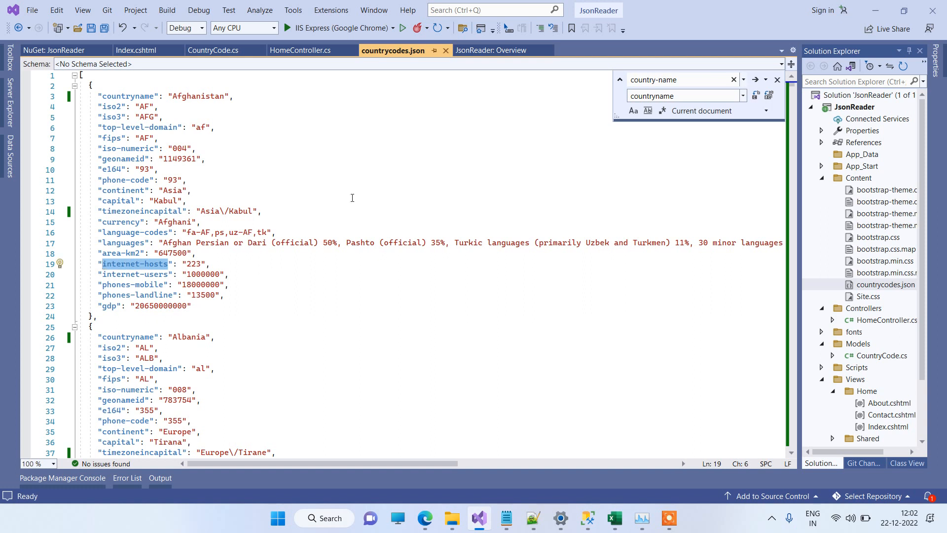
pyautogui.click(191, 190)
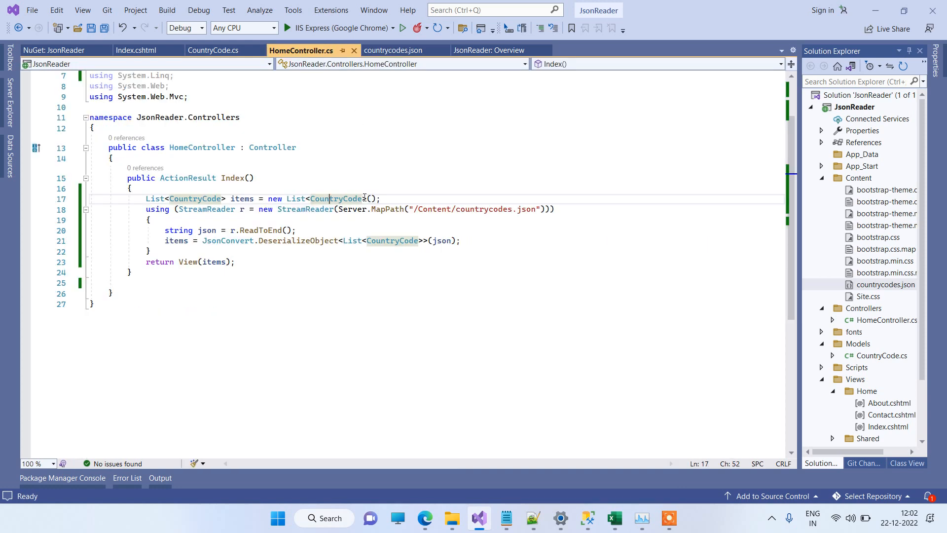
pyautogui.click(492, 249)
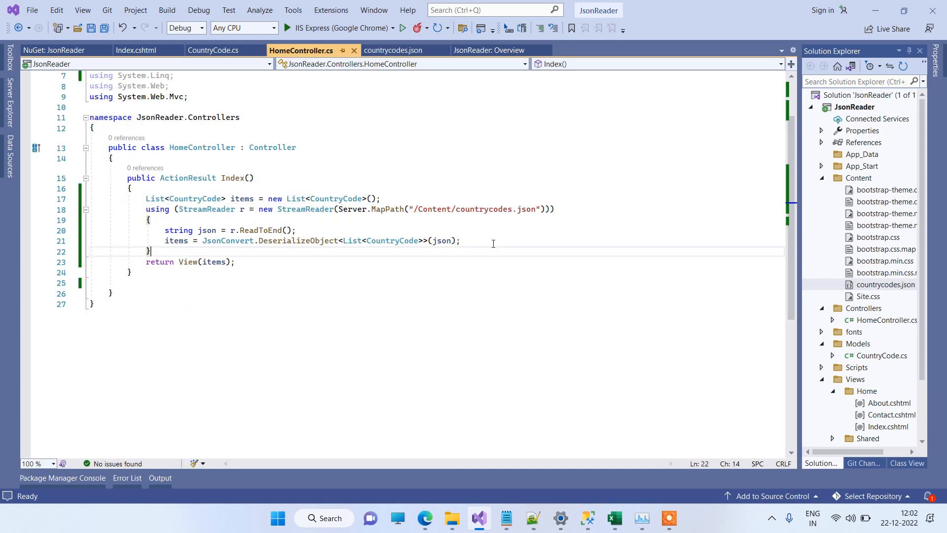
pyautogui.moveTo(278, 241); pyautogui.dragTo(460, 240)
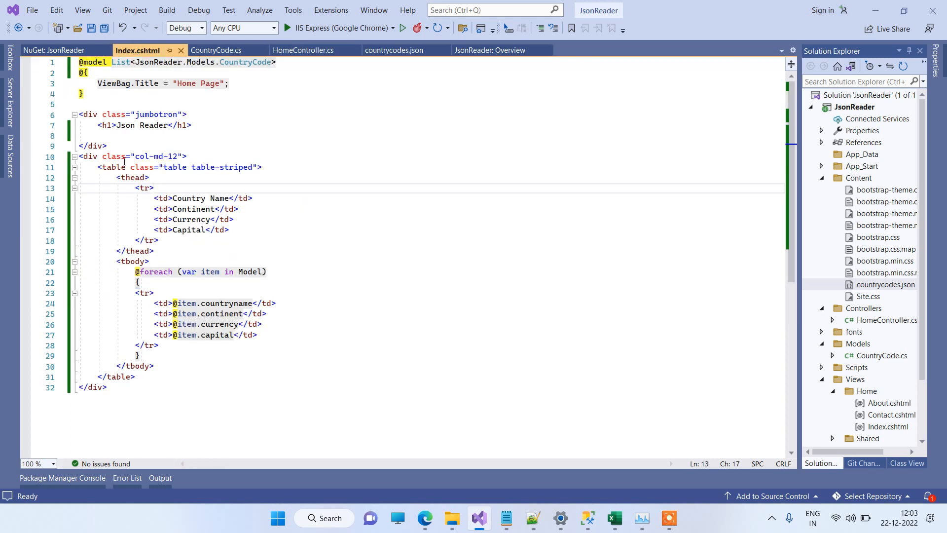
# Step: Build and start the JsonReader project under IIS Express (Google Chrome) debugging
pyautogui.click(128, 188)
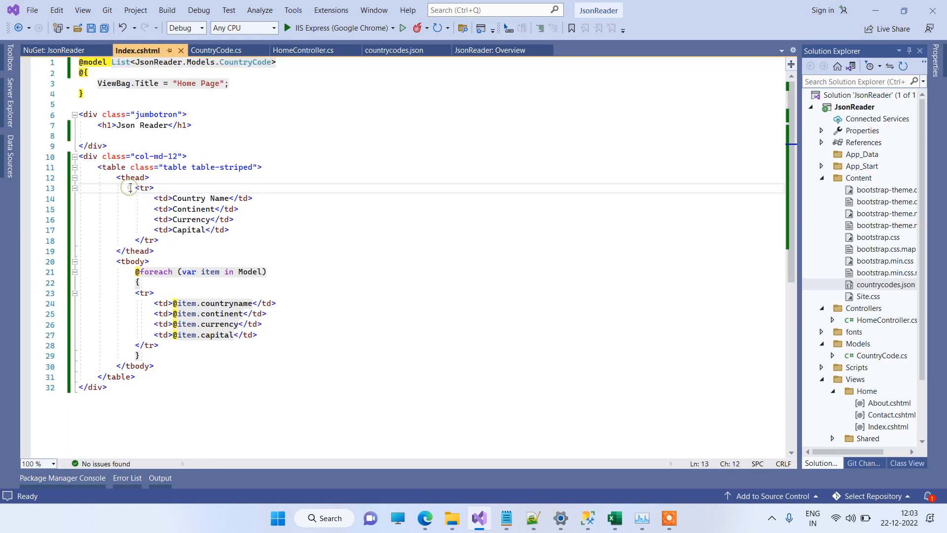
pyautogui.moveTo(135, 187); pyautogui.dragTo(139, 345)
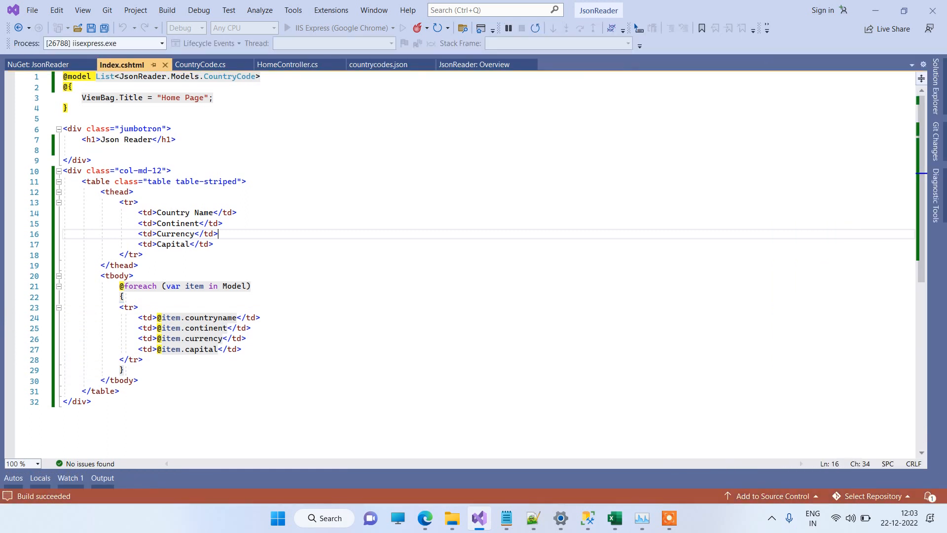
pyautogui.click(286, 27)
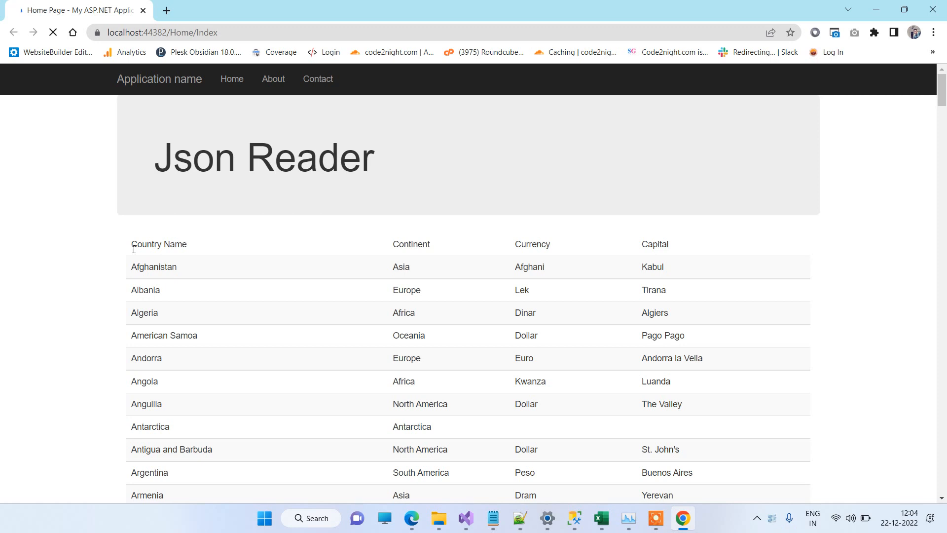
# Step: Scroll the country table and reload the Chrome page to hit the HomeController breakpoint
pyautogui.scroll(-3)
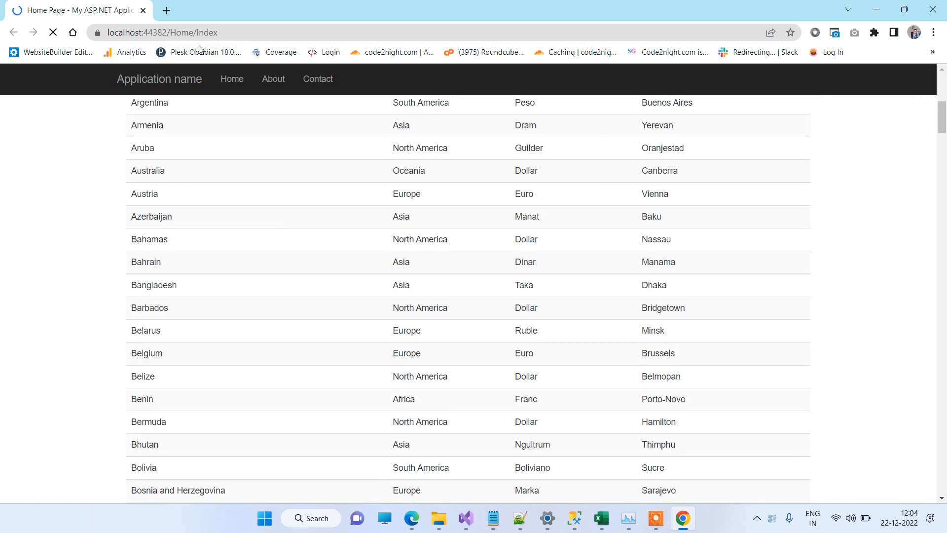
pyautogui.click(160, 32)
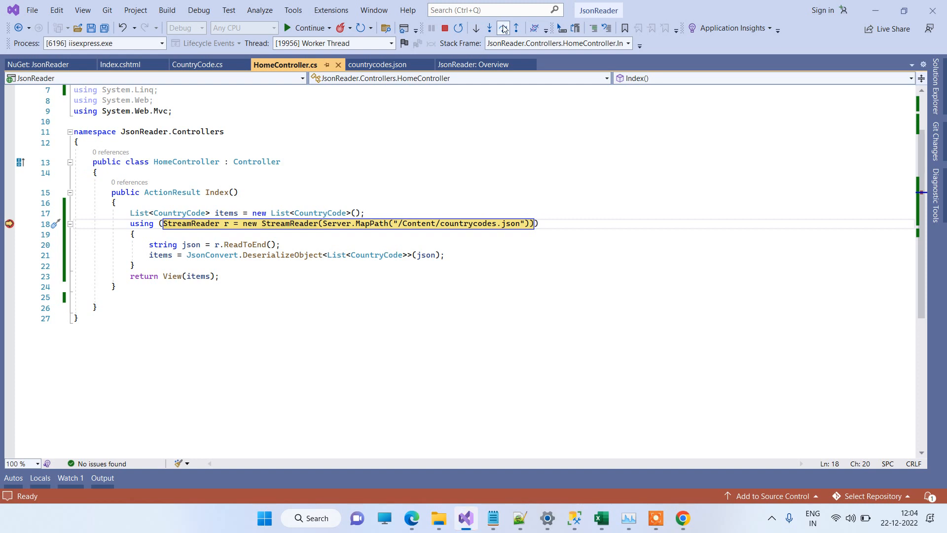
# Step: Step over the StreamReader and deserialize lines, confirm items Count = 240, then continue execution
pyautogui.click(476, 28)
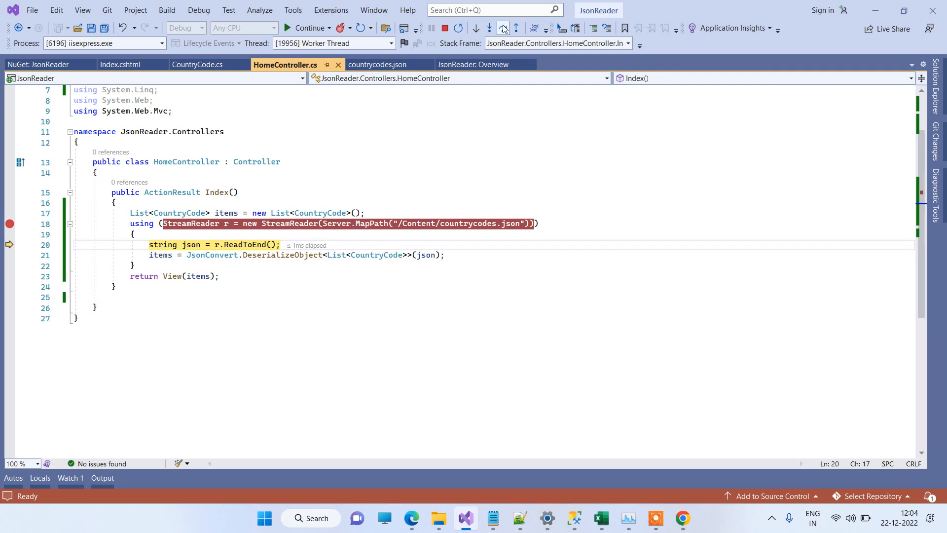
pyautogui.click(475, 28)
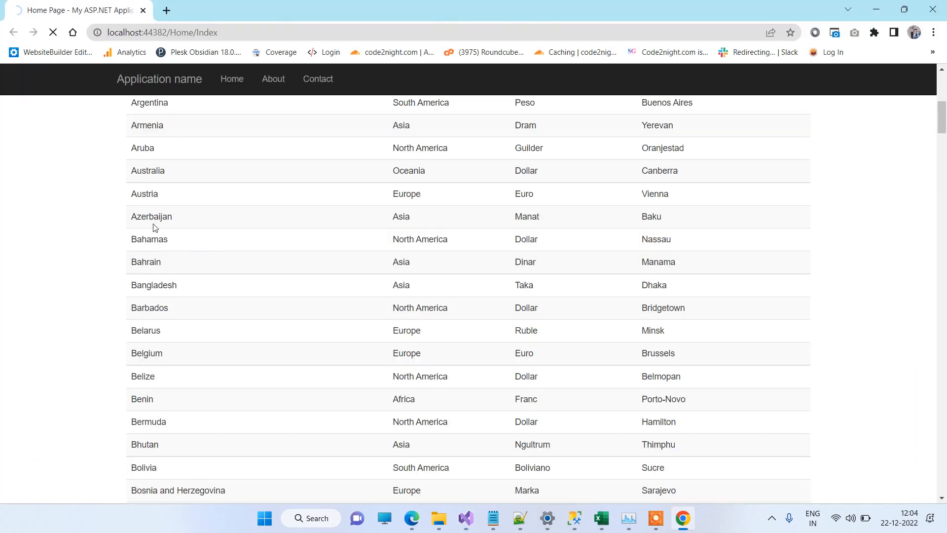
pyautogui.click(681, 518)
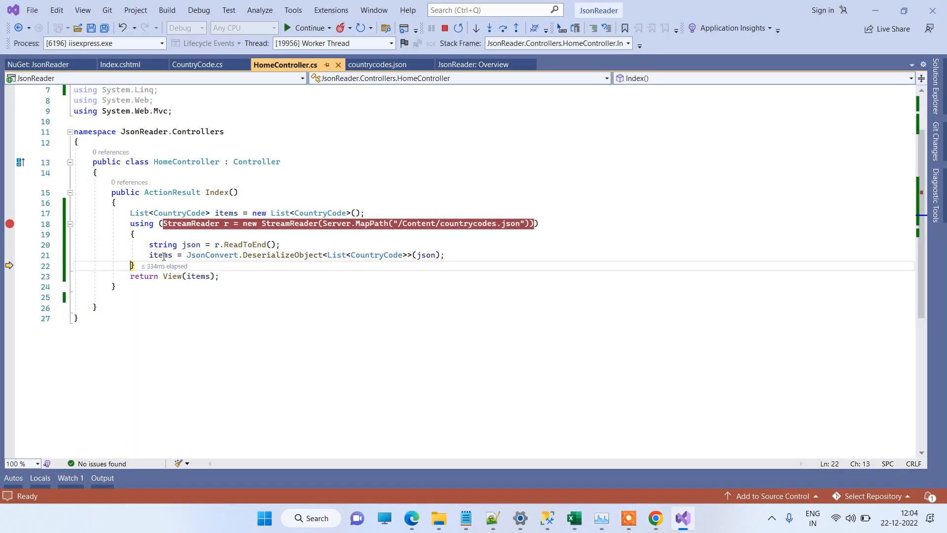
pyautogui.moveTo(160, 254)
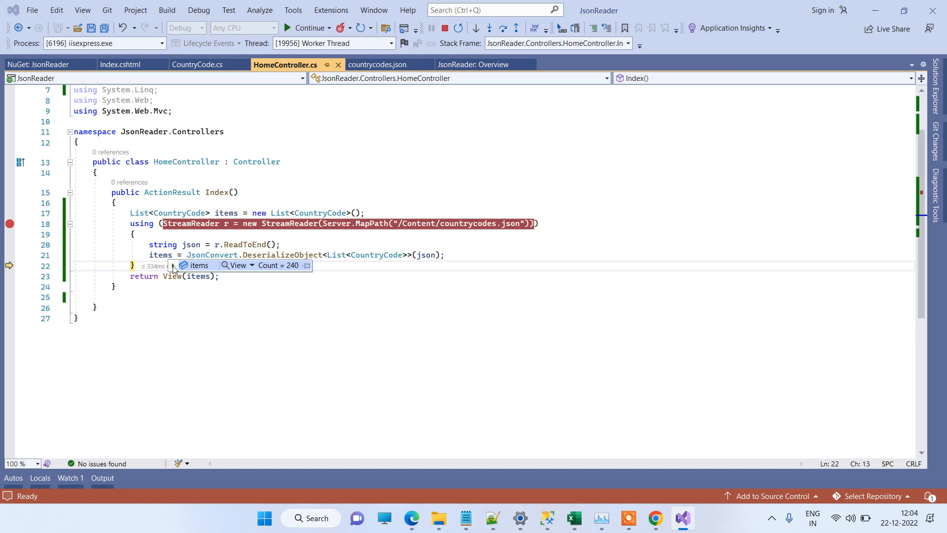
pyautogui.click(173, 265)
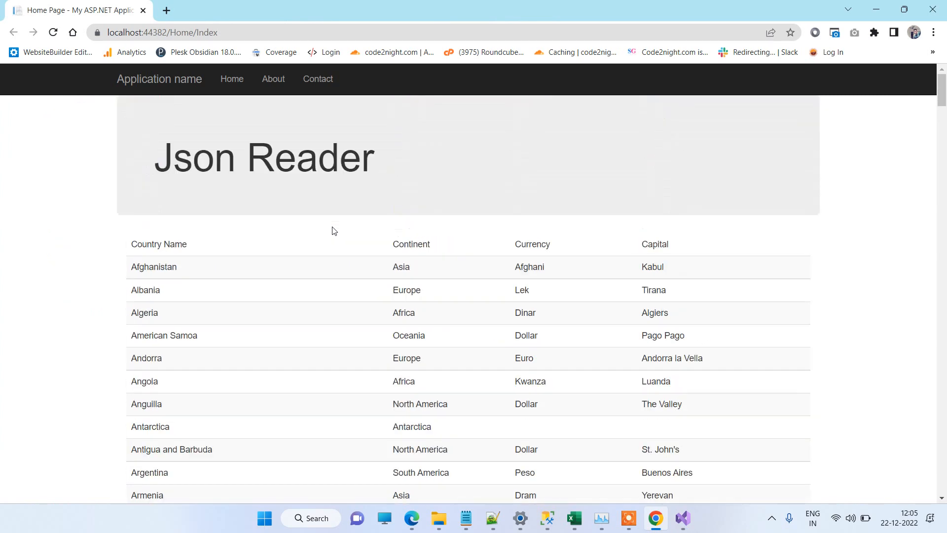
pyautogui.moveTo(268, 345)
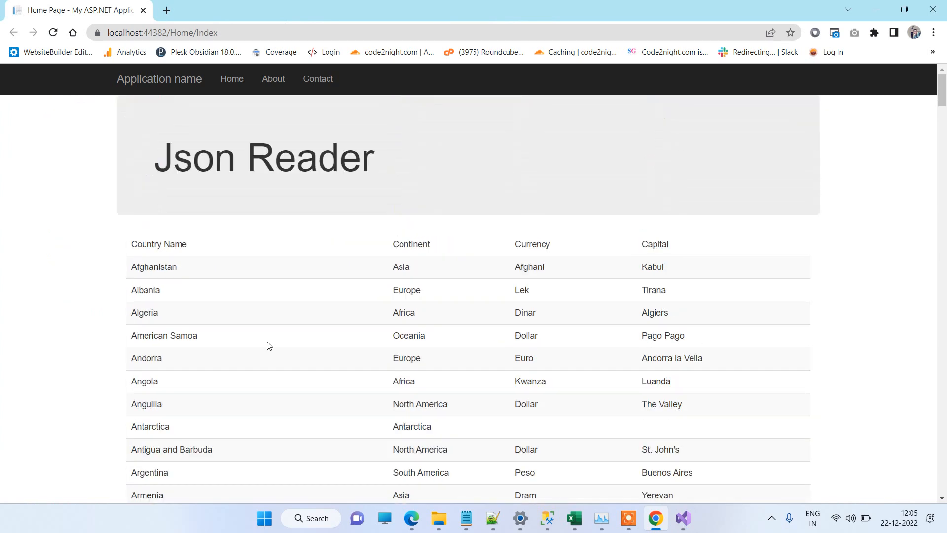
pyautogui.scroll(-3)
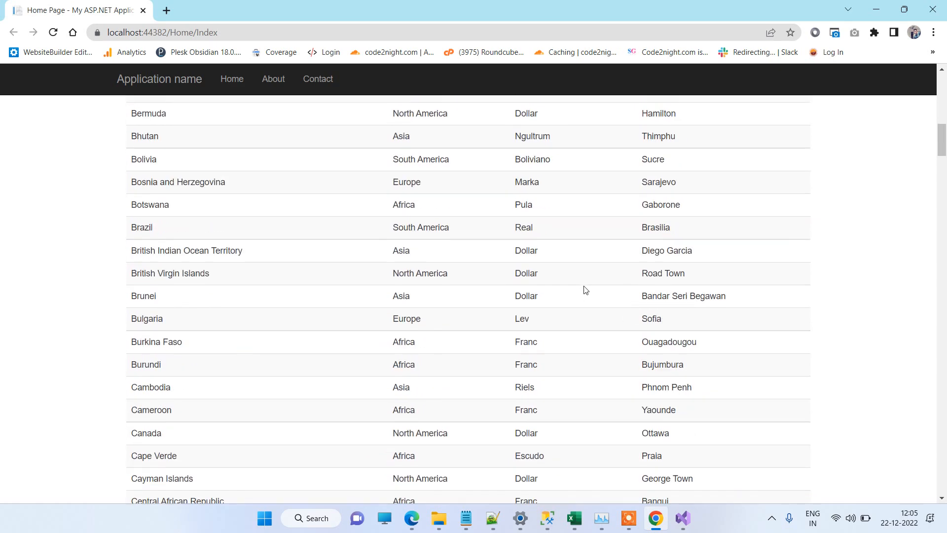
pyautogui.scroll(3)
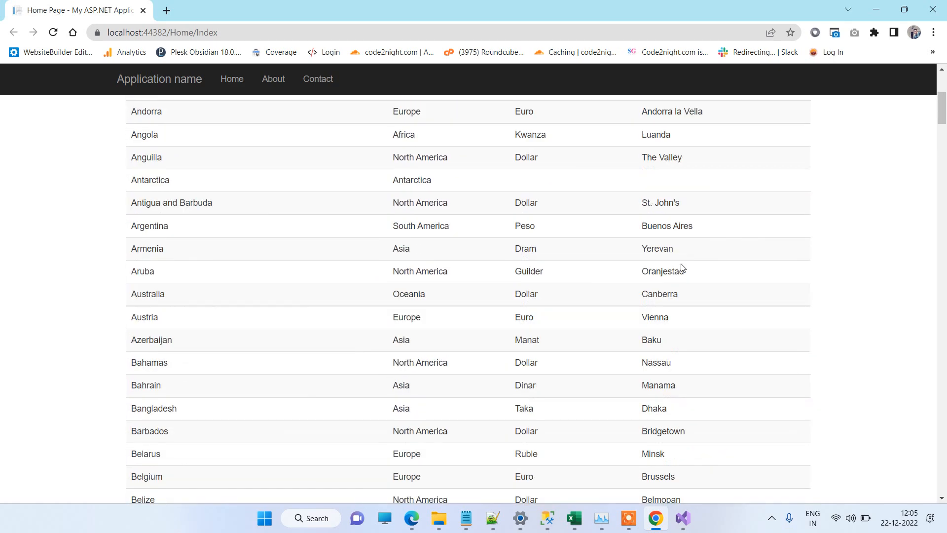
pyautogui.scroll(3)
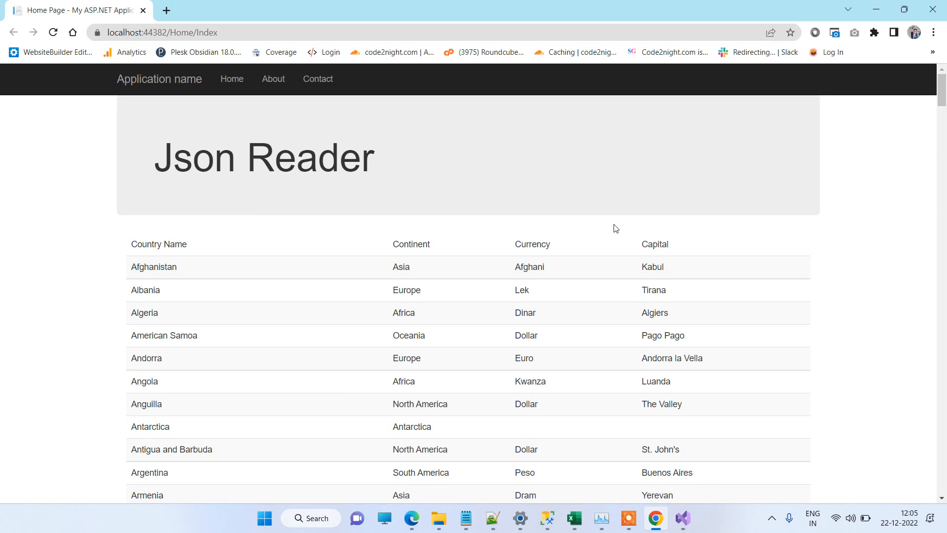
pyautogui.moveTo(599, 448)
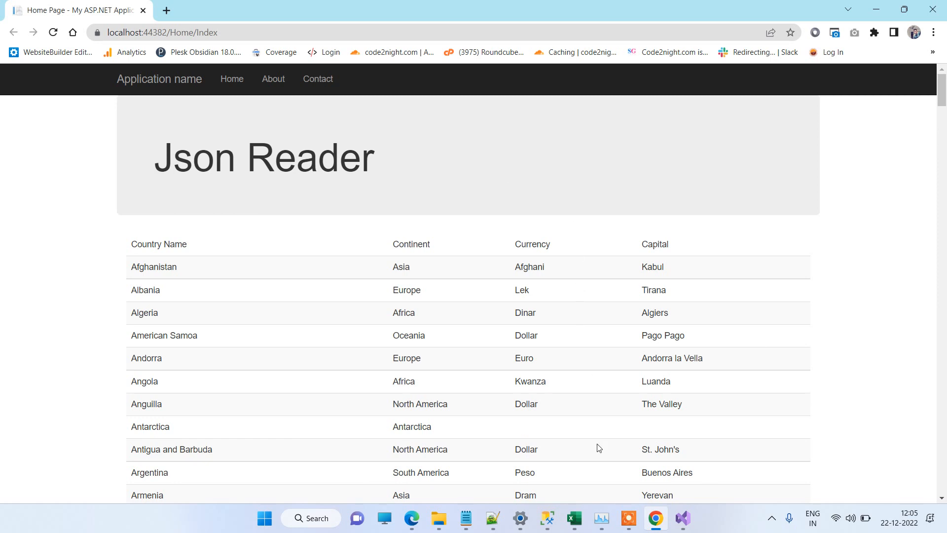
pyautogui.moveTo(645, 518)
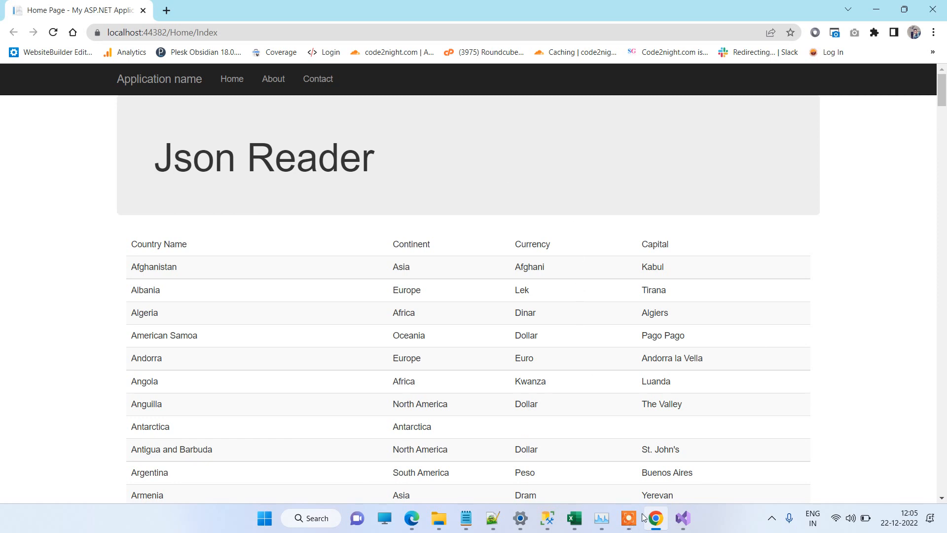